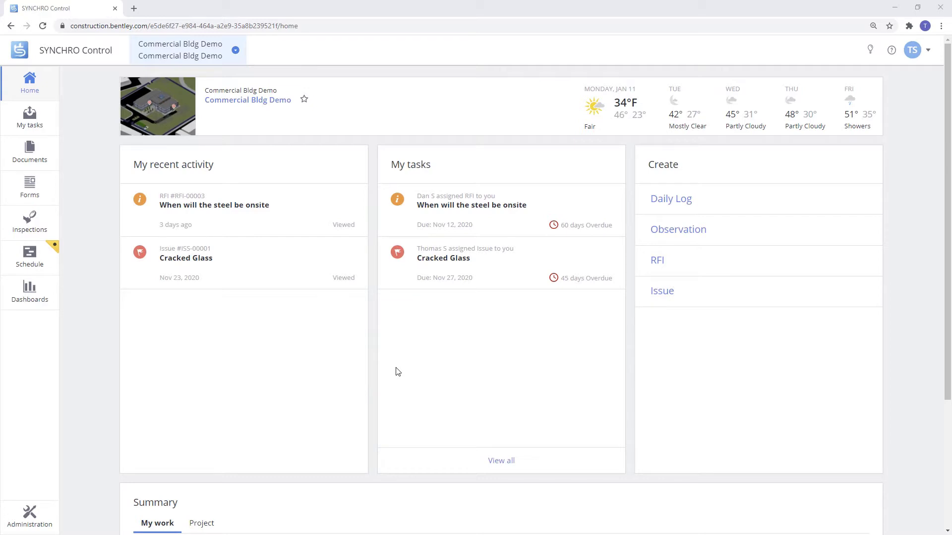
pyautogui.moveTo(406, 386)
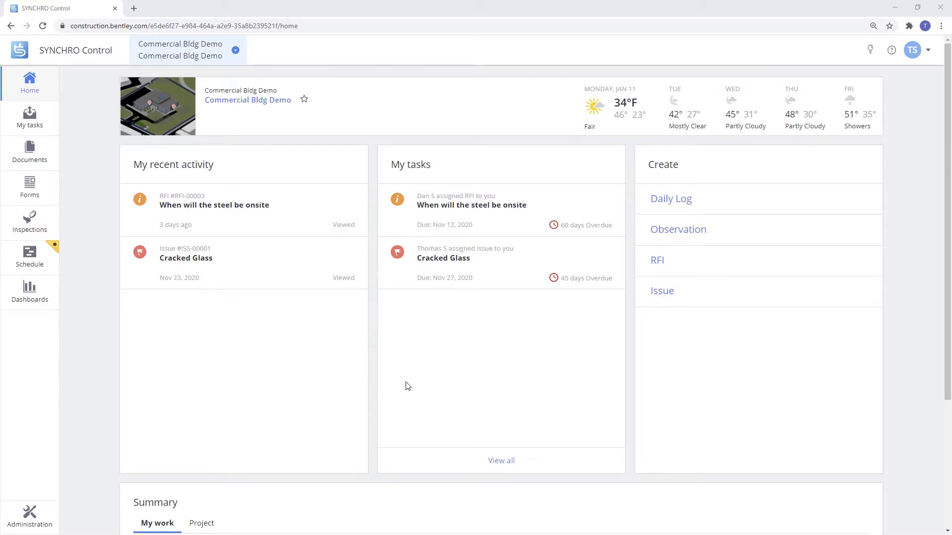
# - Go to Administration > Manage iModel for the Commercial Bldg Demo project
pyautogui.click(29, 516)
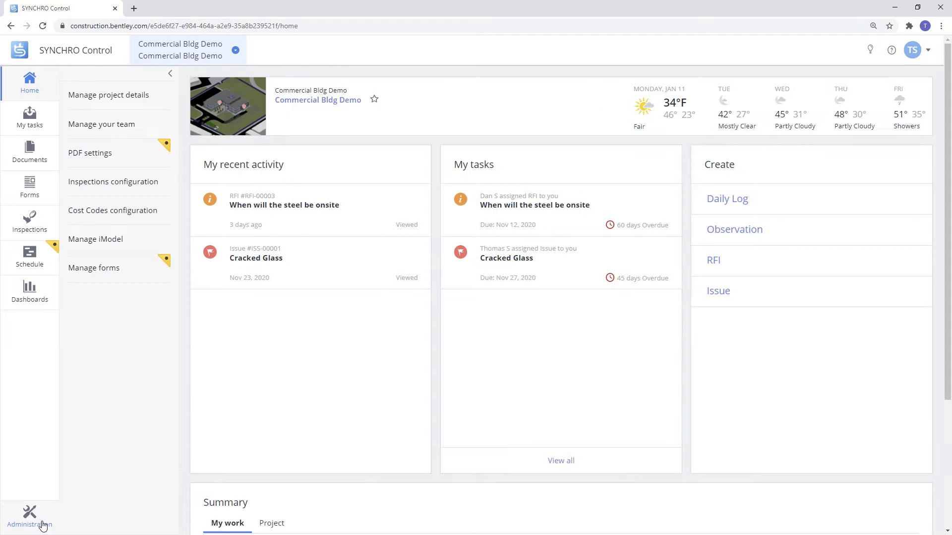
pyautogui.click(95, 239)
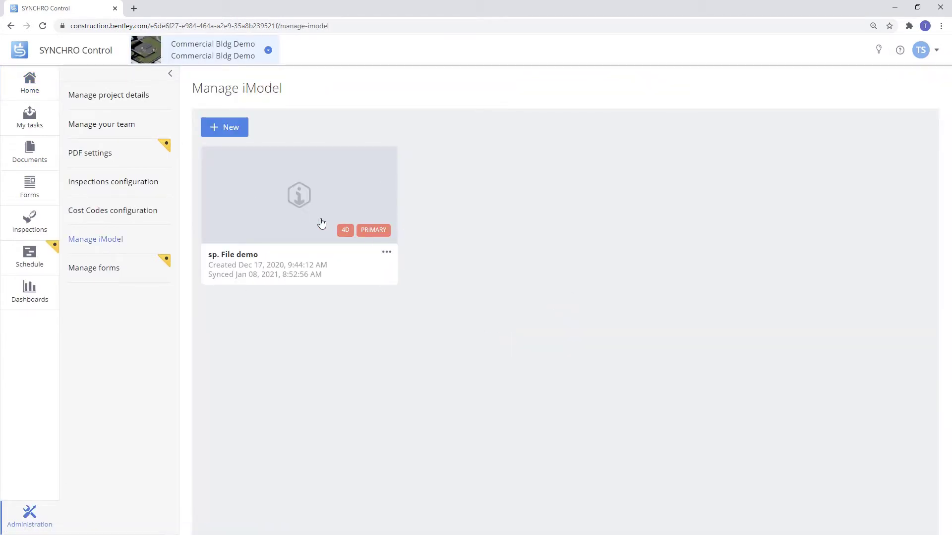
# - Create a new iModel named 'Pw Demo'
pyautogui.click(224, 127)
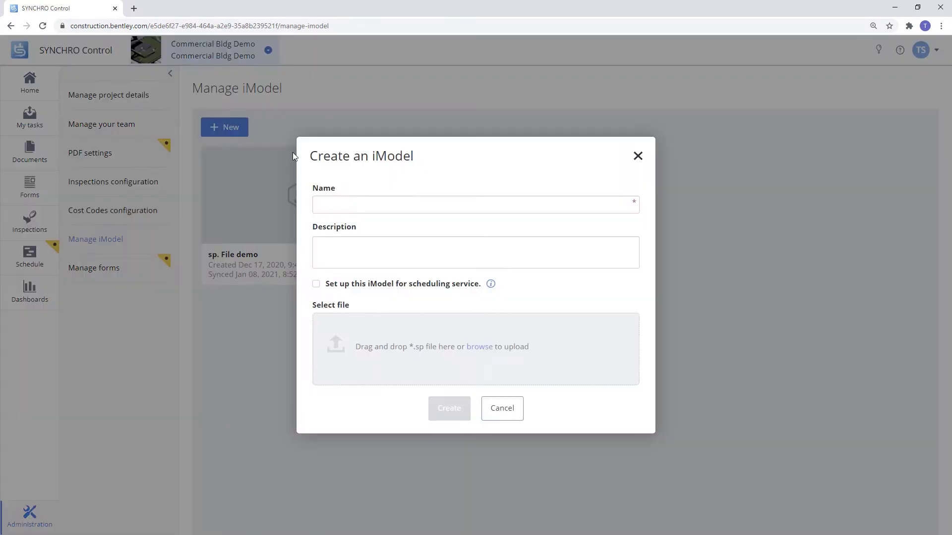
pyautogui.write('Pw Demo')
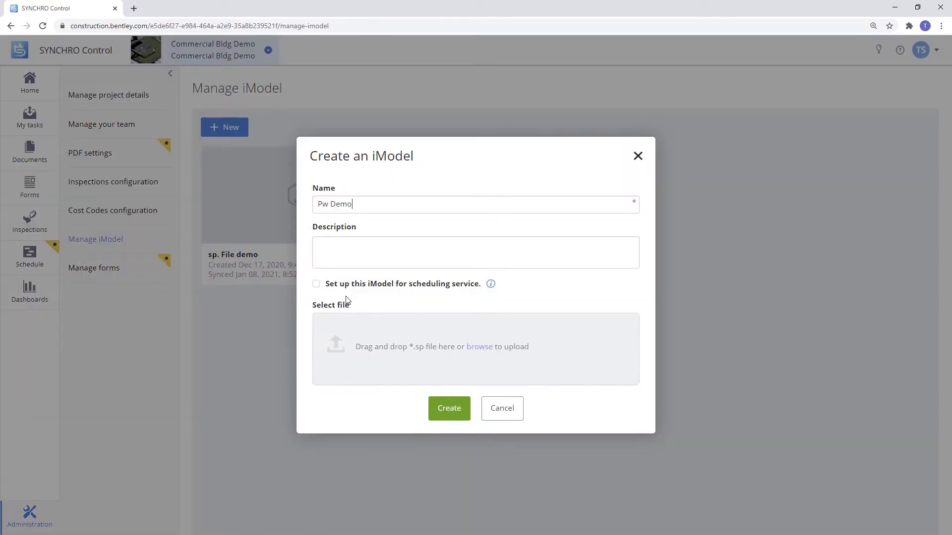
pyautogui.moveTo(490, 293)
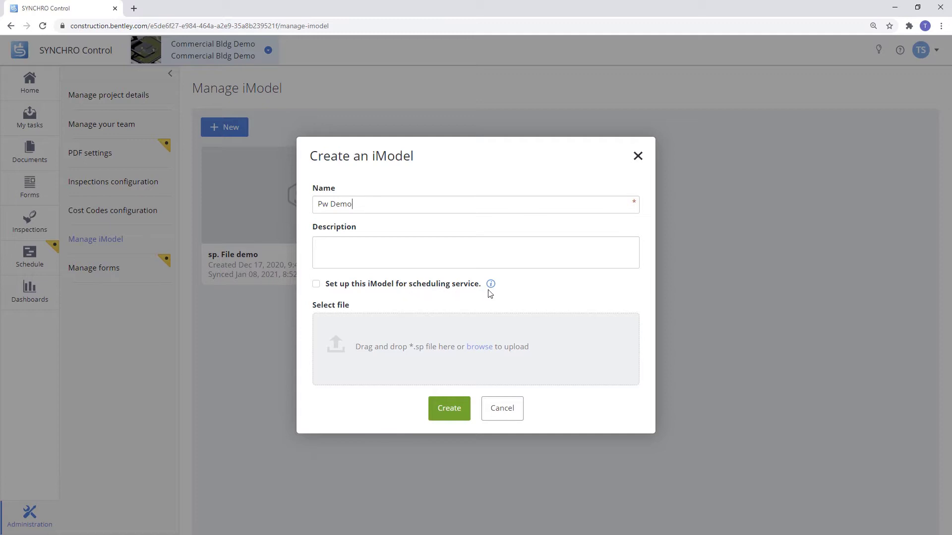
pyautogui.moveTo(477, 306)
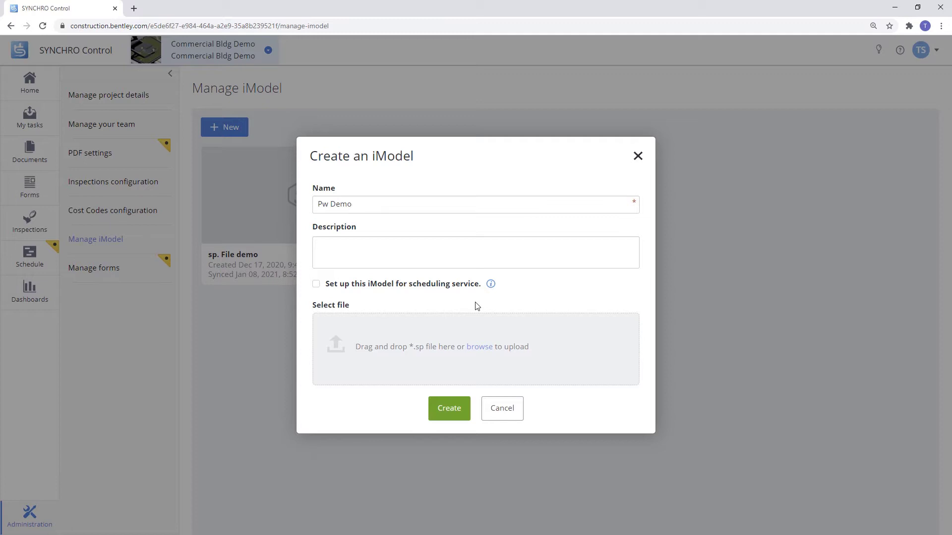
pyautogui.click(475, 204)
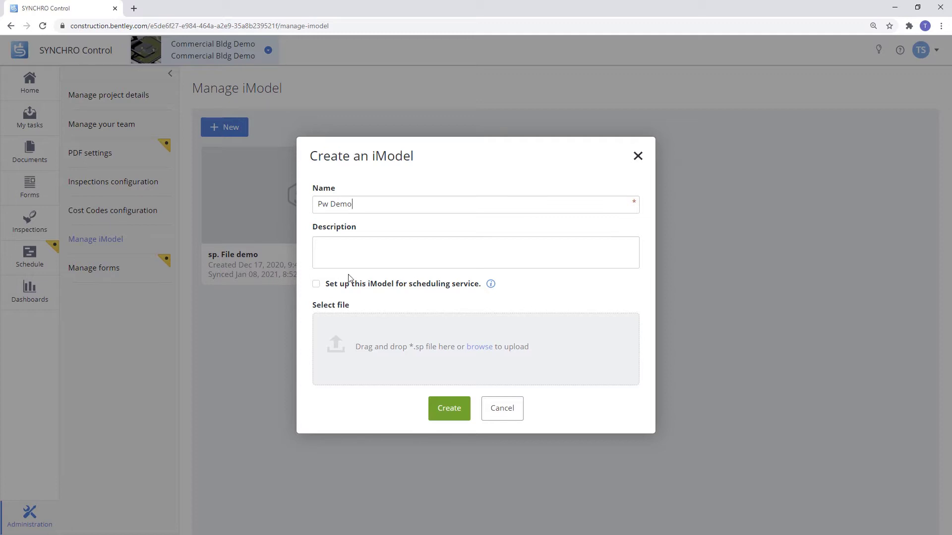
pyautogui.moveTo(301, 291)
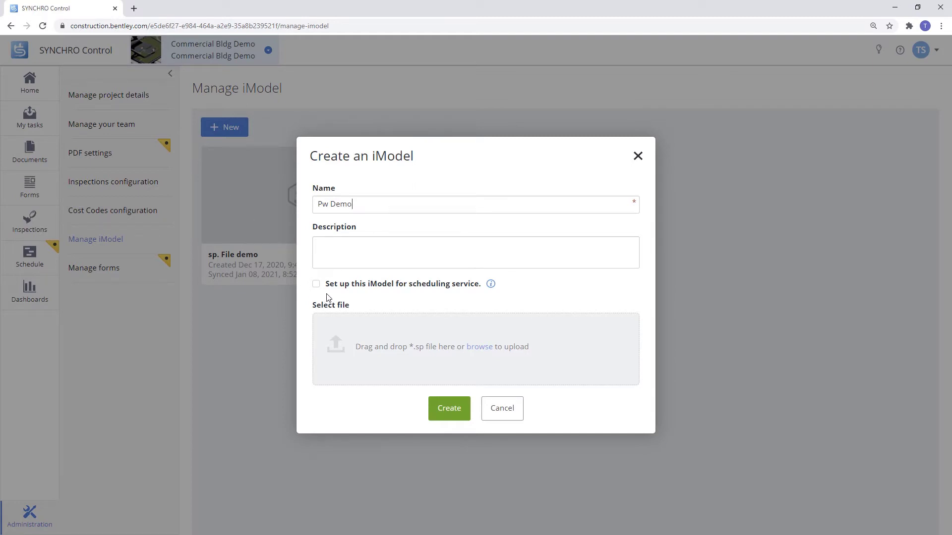
pyautogui.click(448, 407)
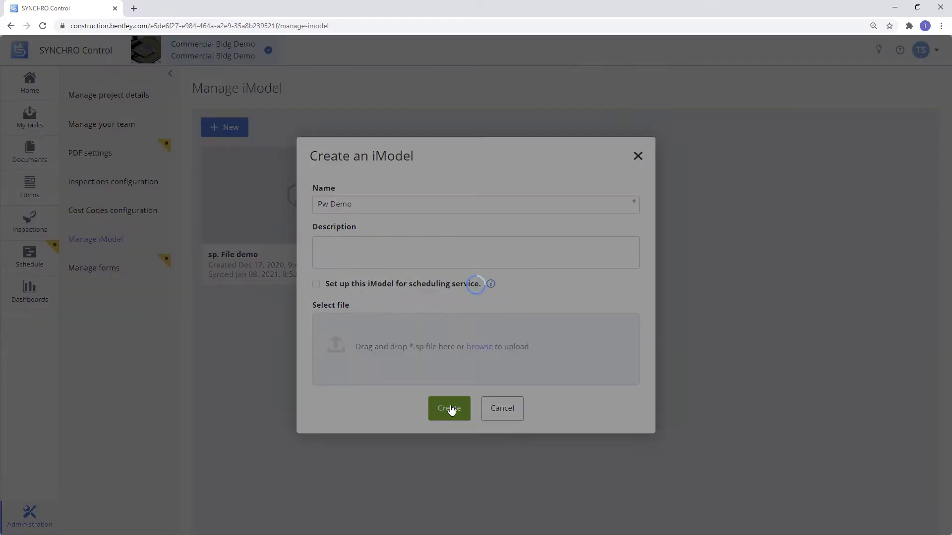
pyautogui.click(448, 408)
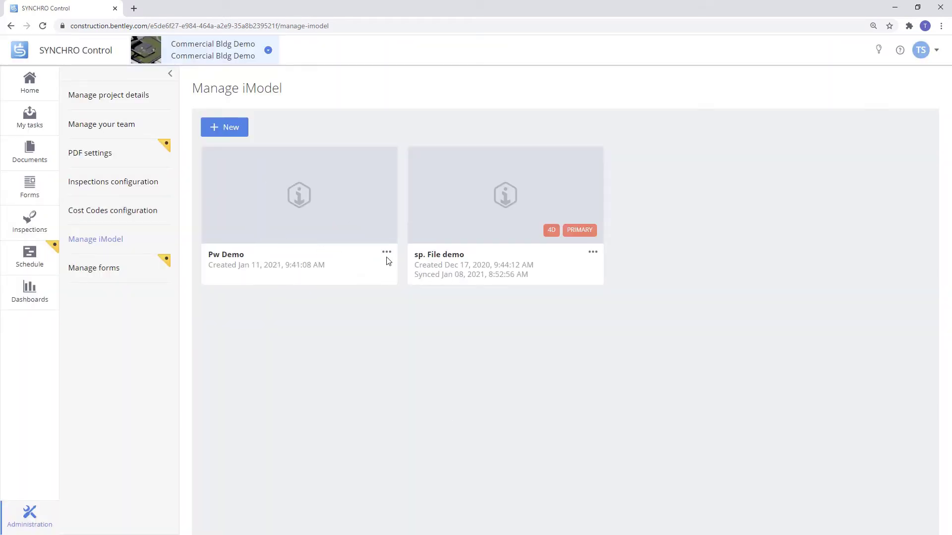
# - Bring up the Connections settings from the Pw Demo iModel card's options menu
pyautogui.click(386, 252)
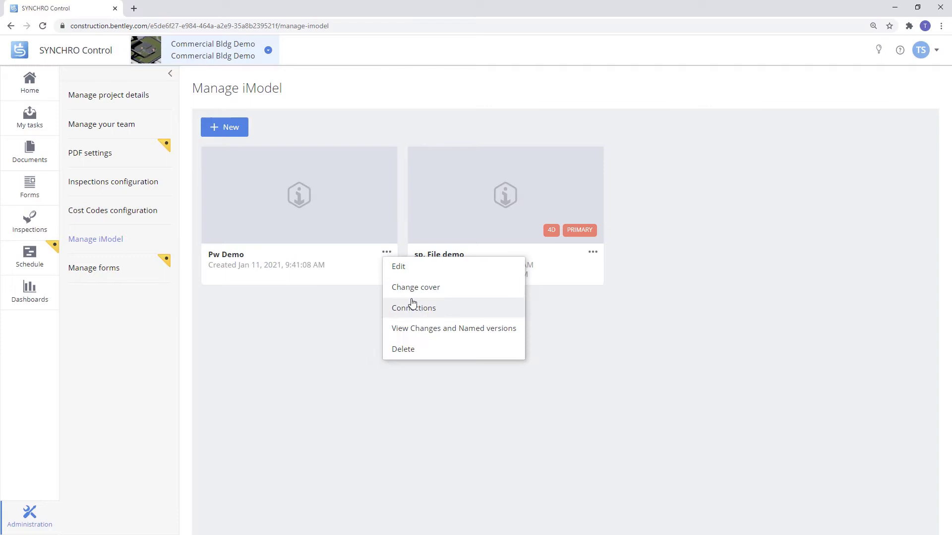
pyautogui.click(412, 307)
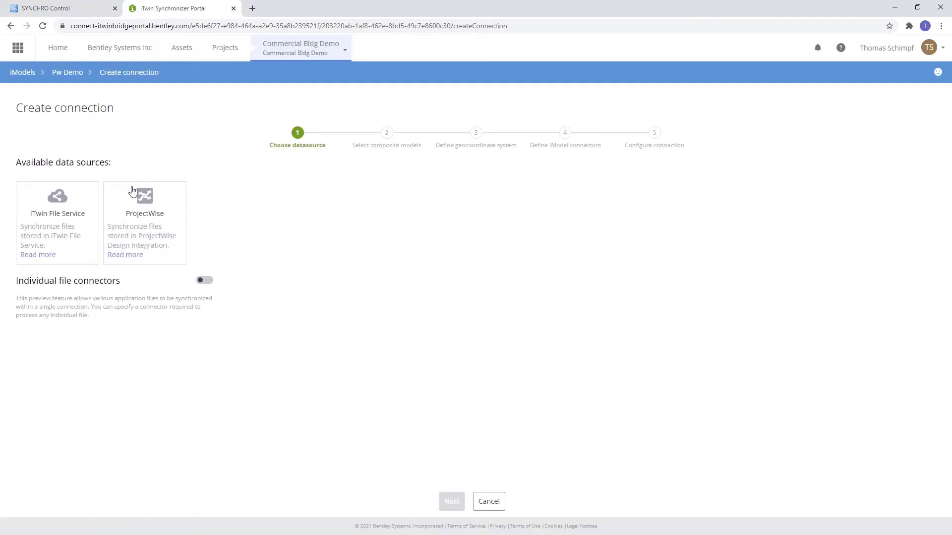
pyautogui.moveTo(50, 275)
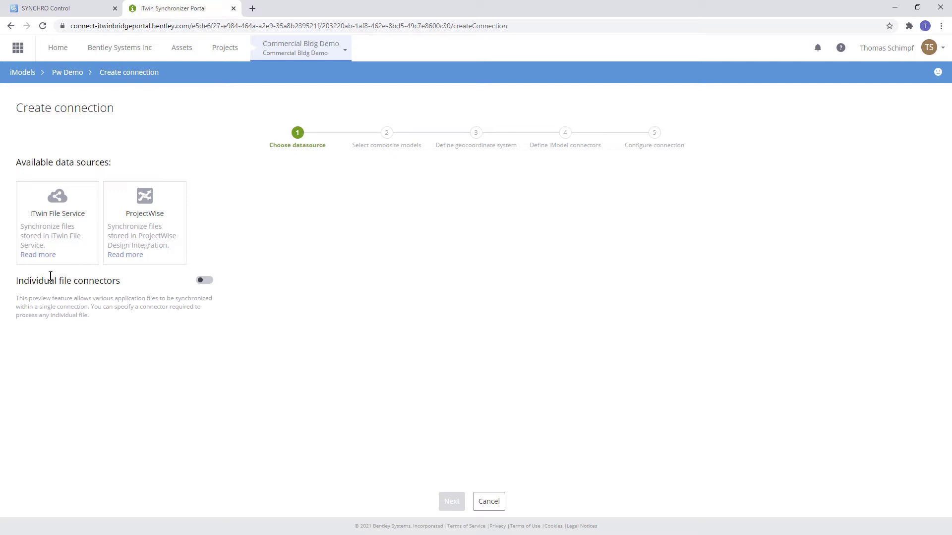
pyautogui.moveTo(157, 295)
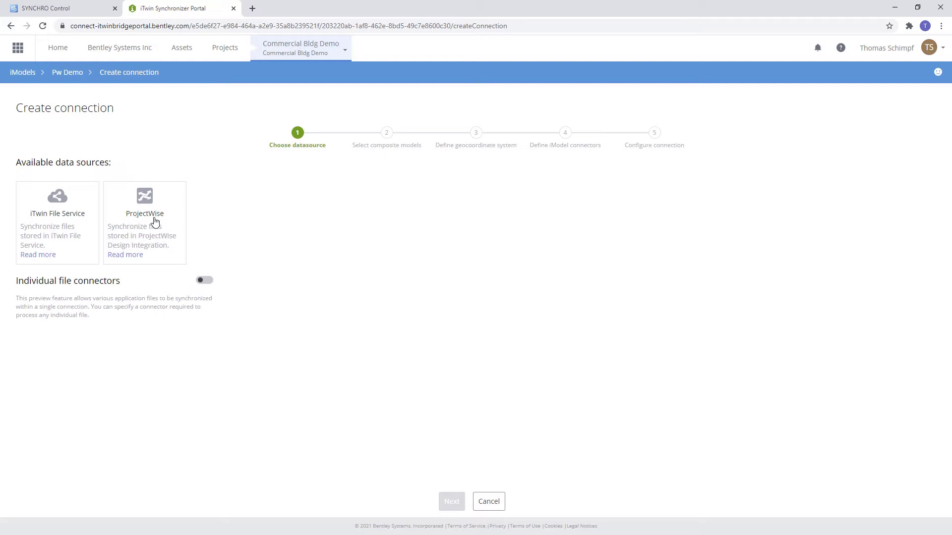
# - Use ProjectWise as the data source with datasource decide-pwce-us-01 and a chosen work area
pyautogui.click(145, 218)
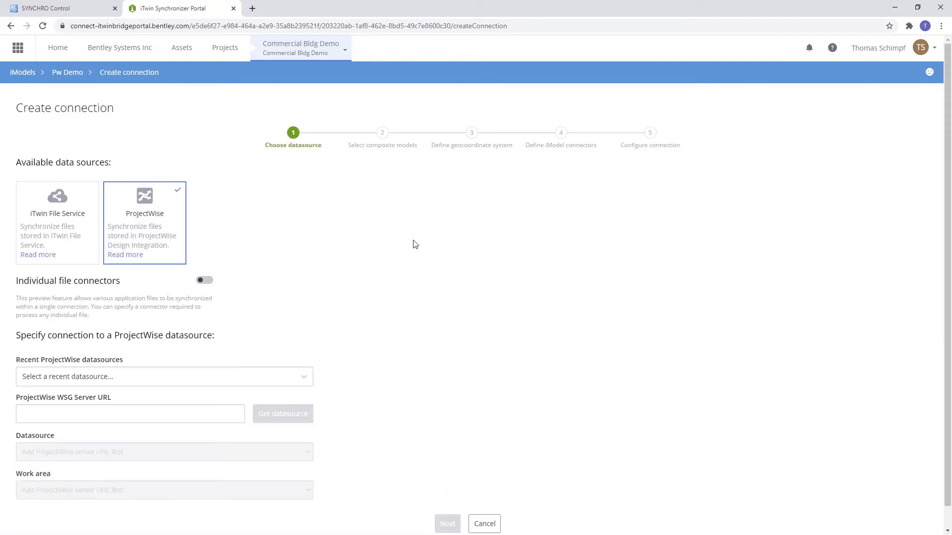
pyautogui.moveTo(312, 398)
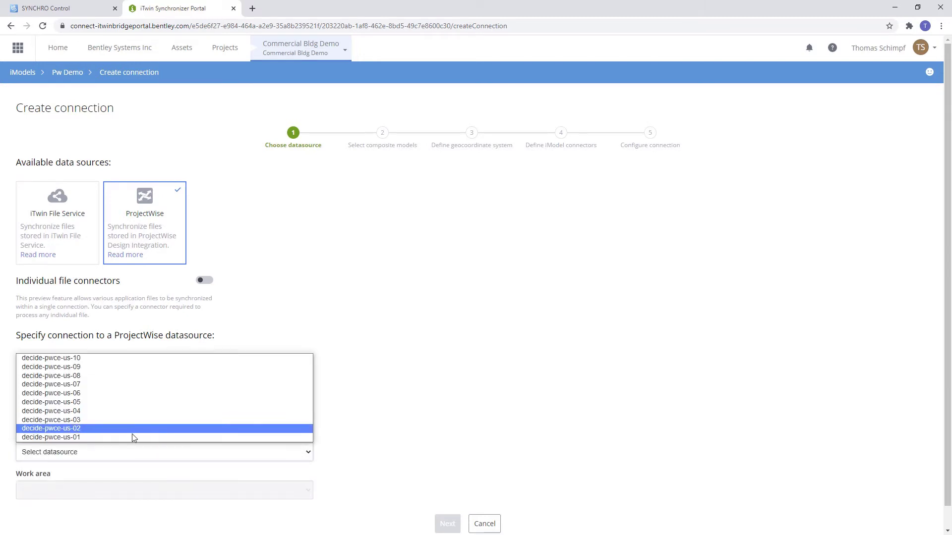
pyautogui.click(50, 437)
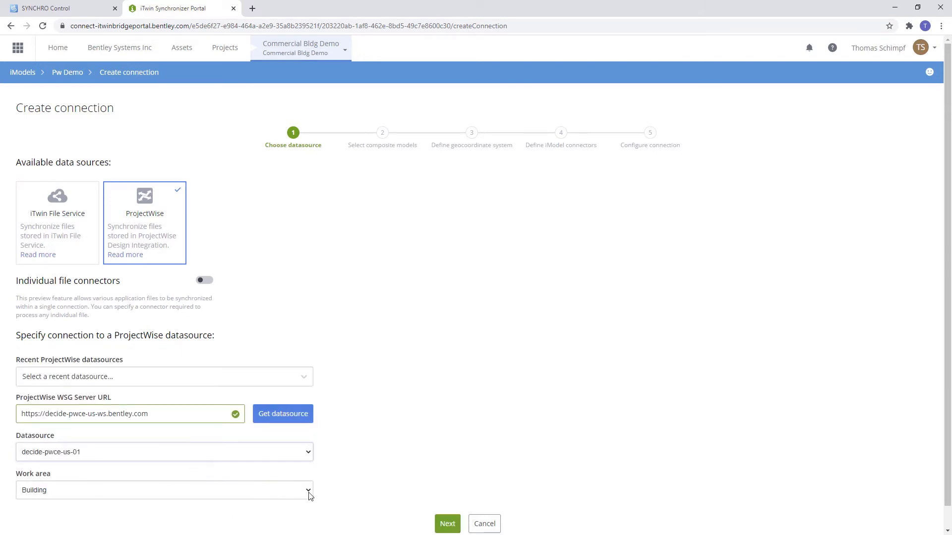
pyautogui.click(308, 490)
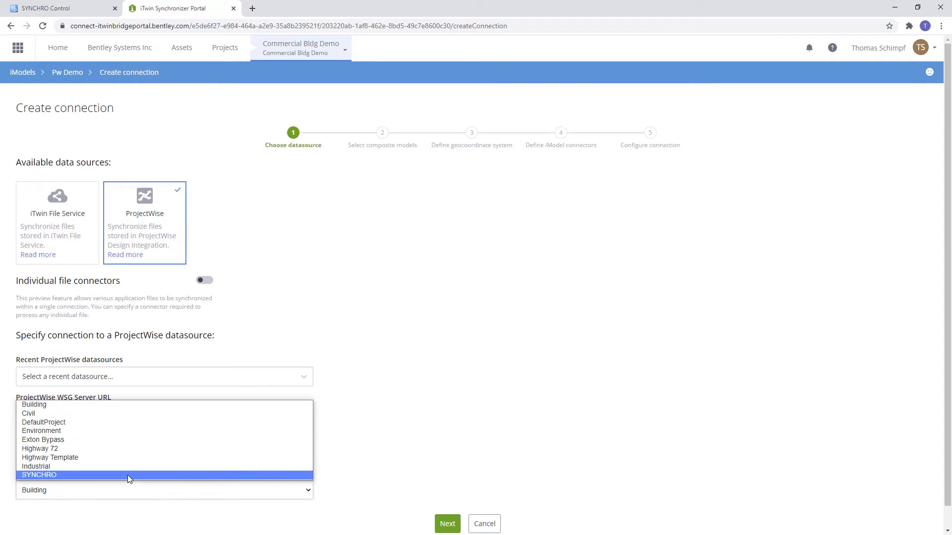
pyautogui.click(447, 524)
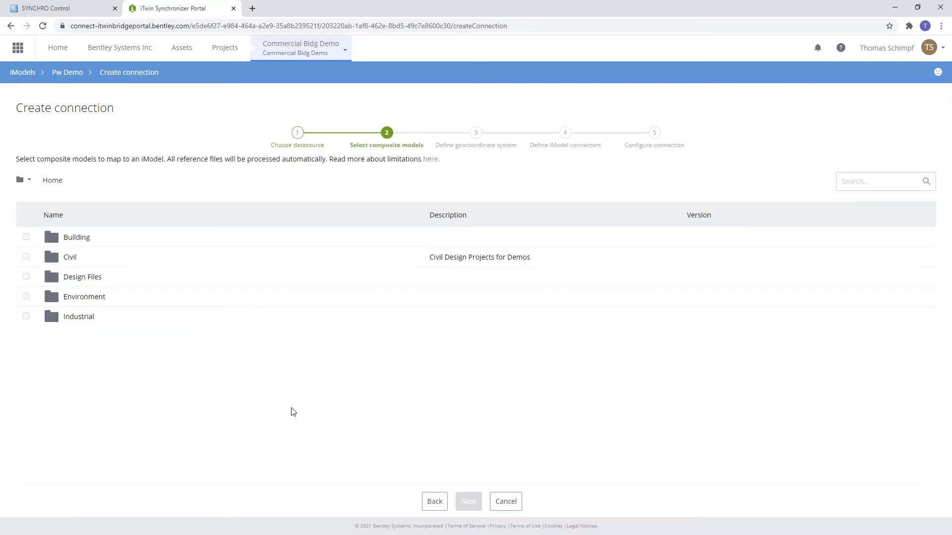
pyautogui.moveTo(208, 374)
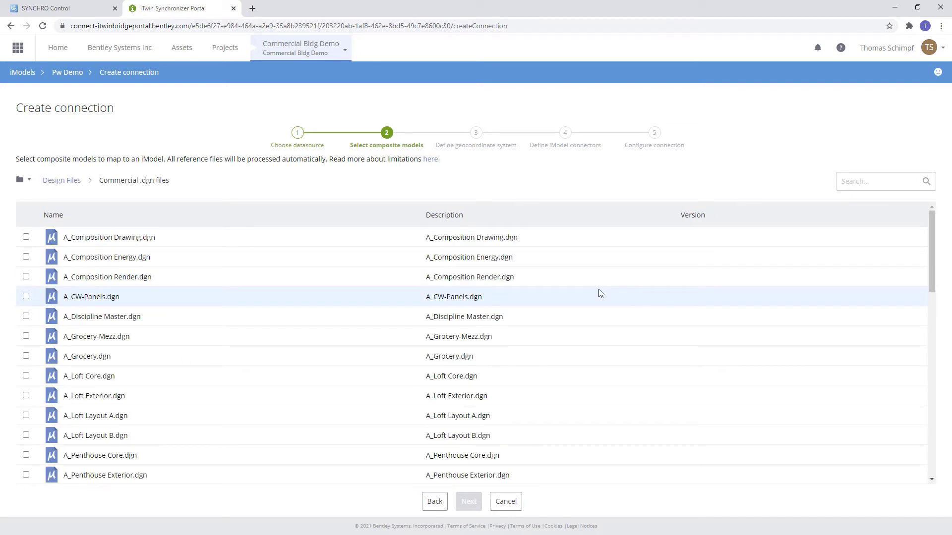
pyautogui.moveTo(107, 268)
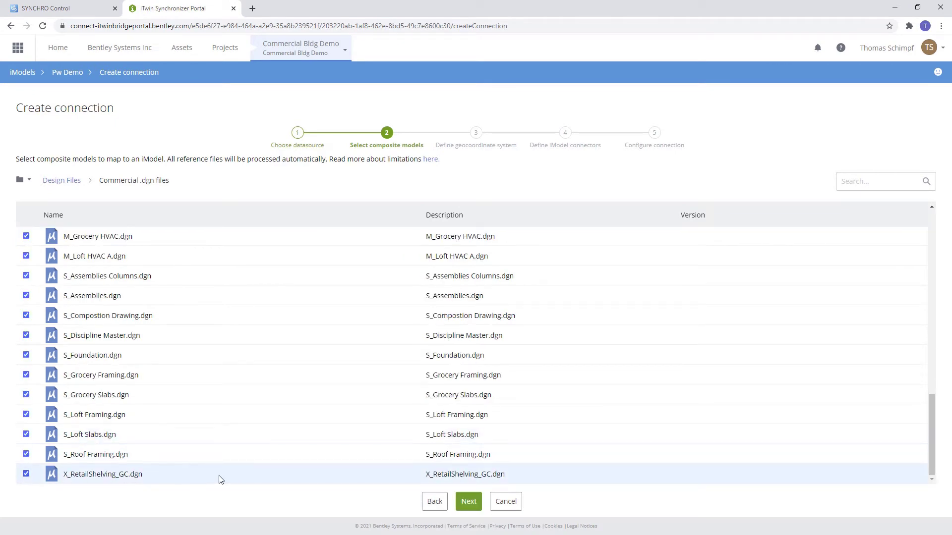
# - Confirm all Commercial .dgn files as composite models and continue to the geocoordinate step
pyautogui.click(468, 501)
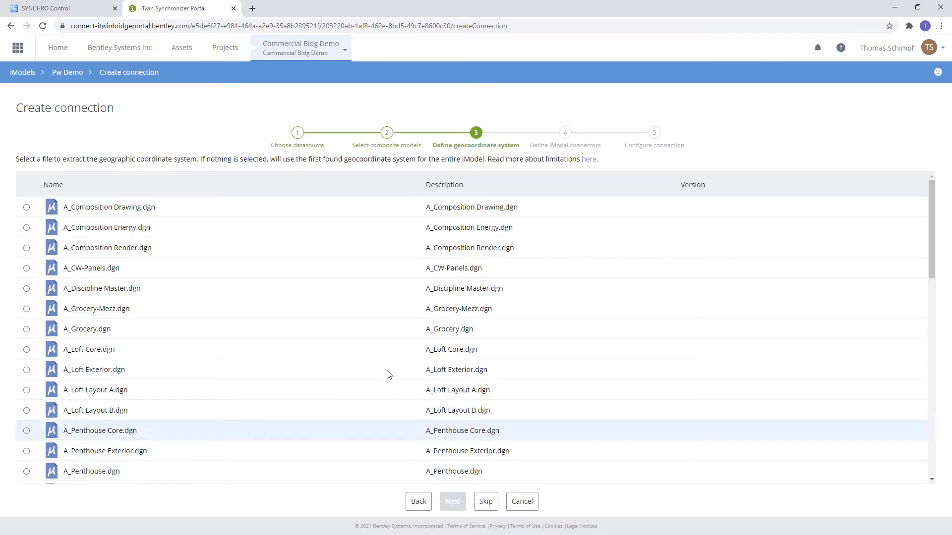
pyautogui.moveTo(439, 134)
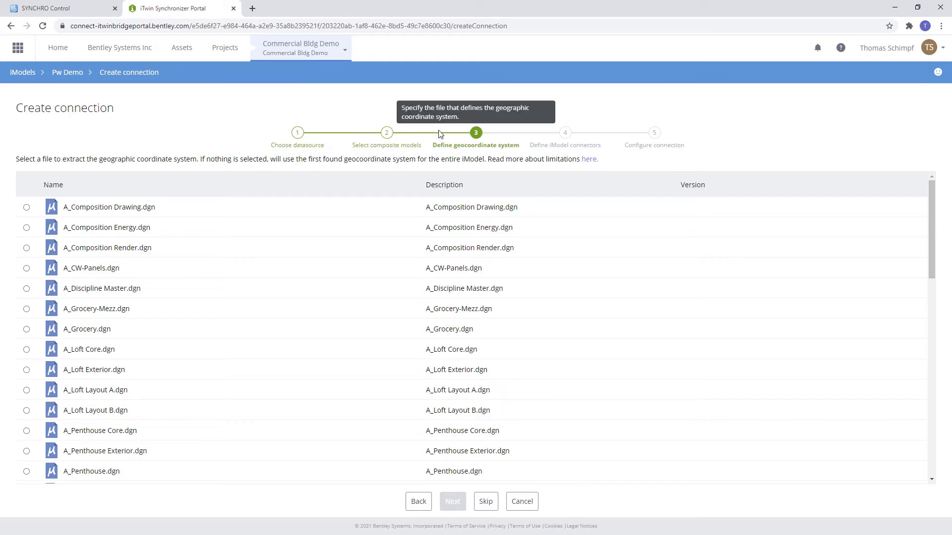
pyautogui.moveTo(147, 271)
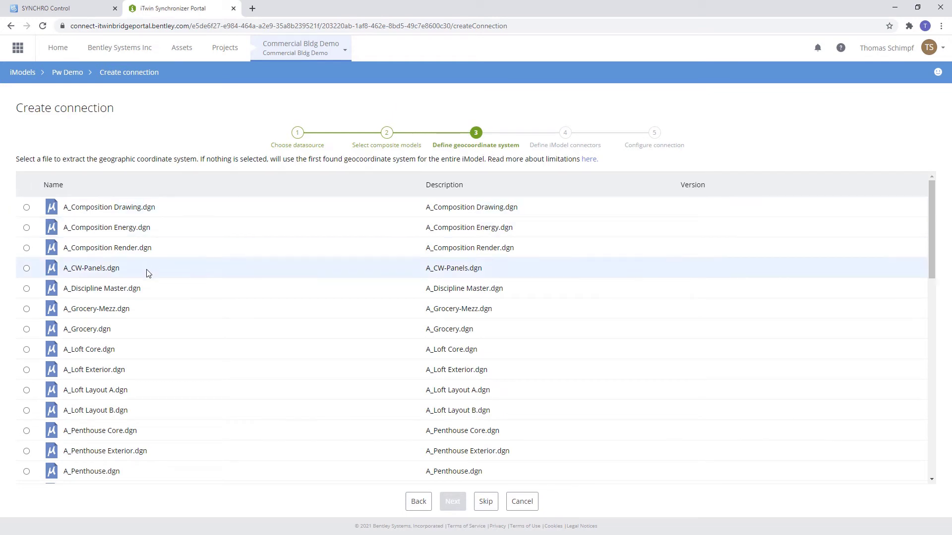
# - Take the geographic coordinate system from I_Grocery.dgn and continue to the connector step
pyautogui.scroll(-3)
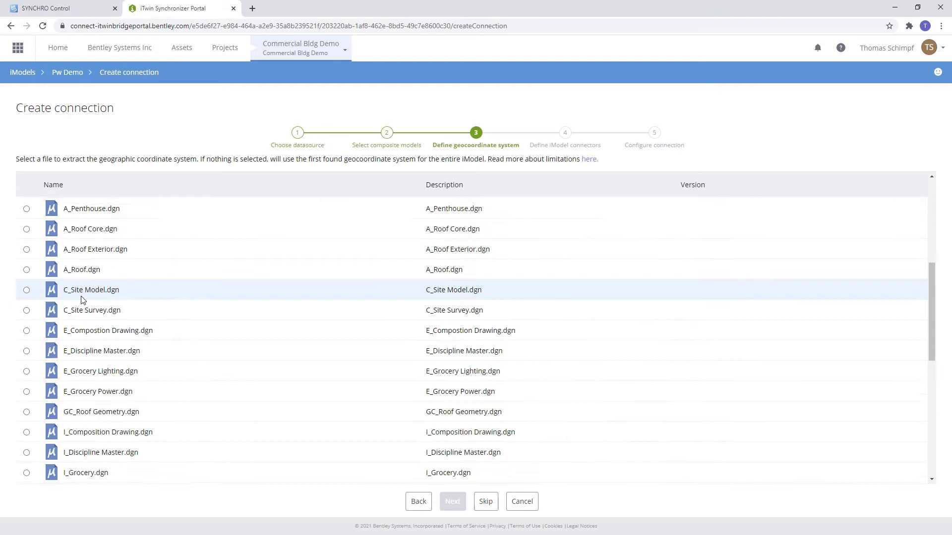
pyautogui.scroll(-3)
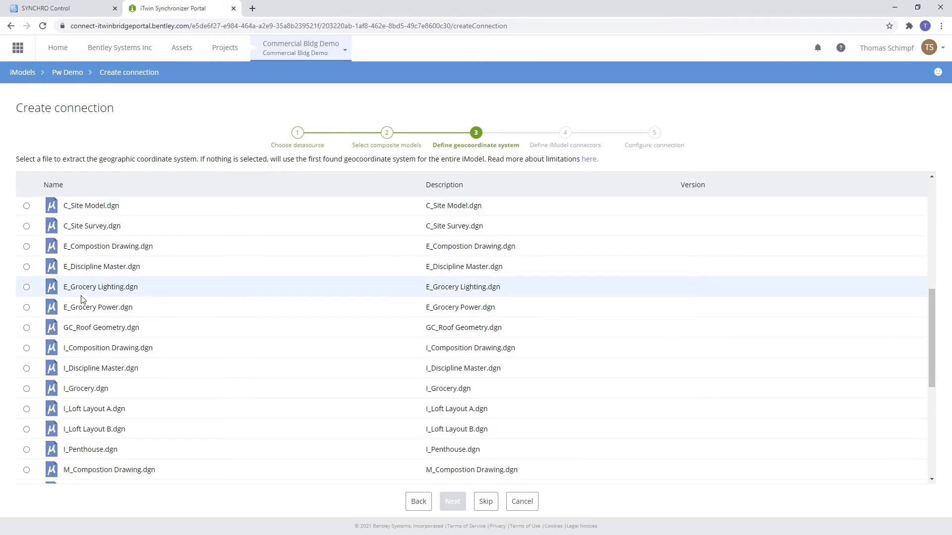
pyautogui.moveTo(30, 390)
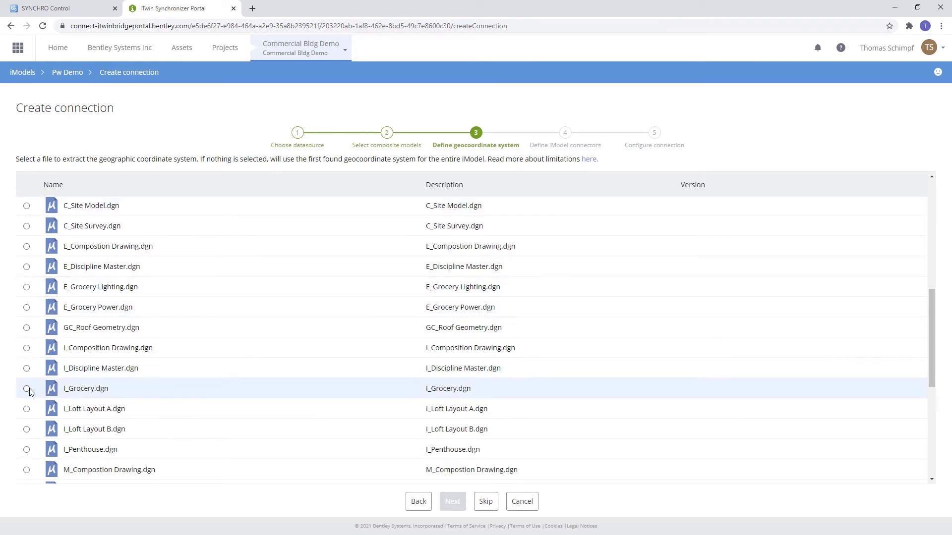
pyautogui.click(27, 389)
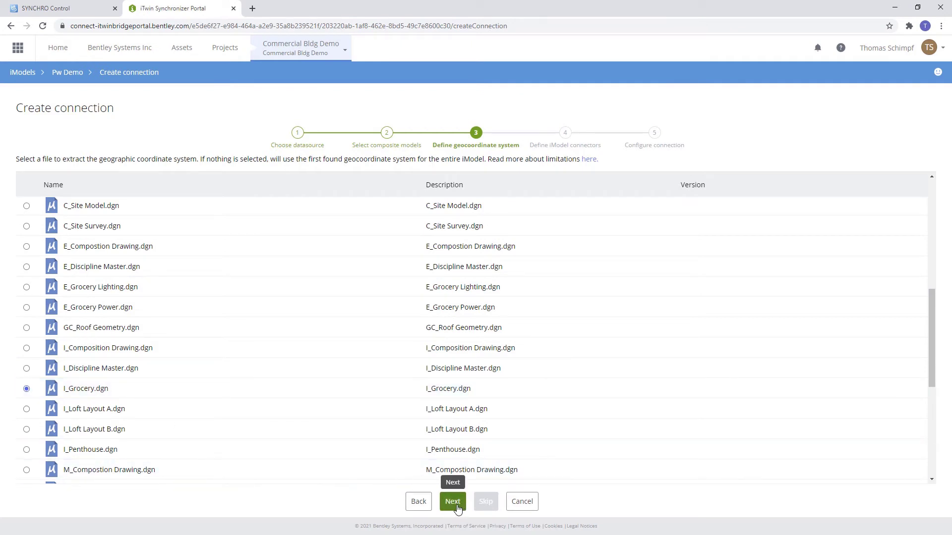
pyautogui.click(452, 501)
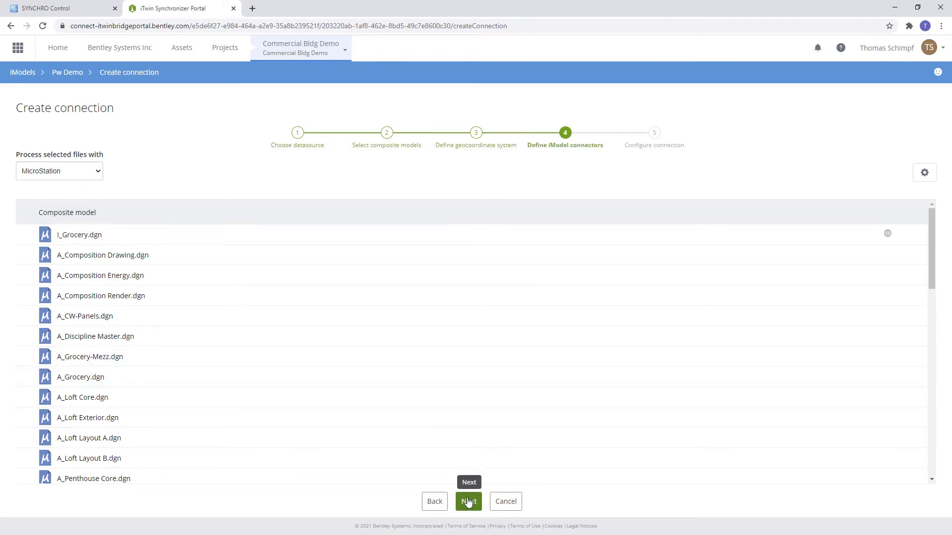
# - Name the connection 'PW Demo' with schedule Never and create it
pyautogui.click(468, 502)
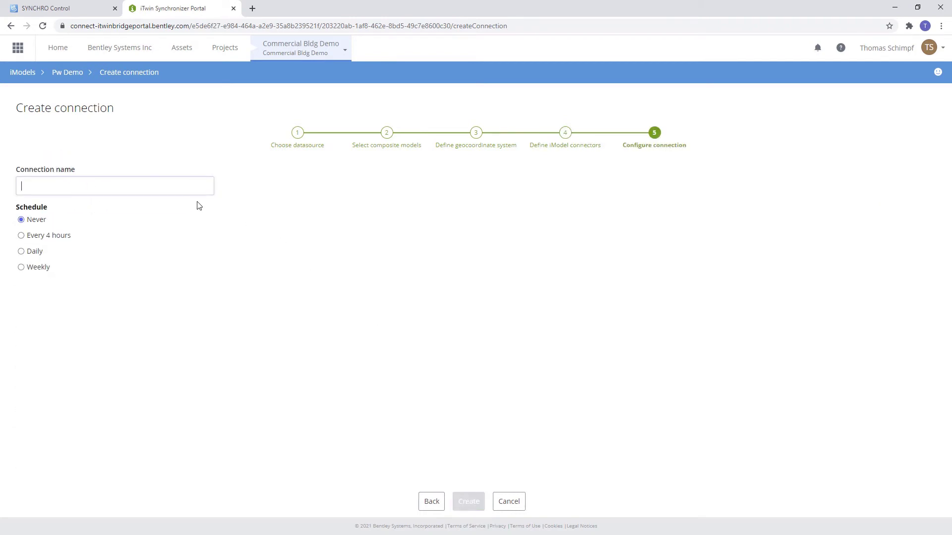
pyautogui.write('PW Demo')
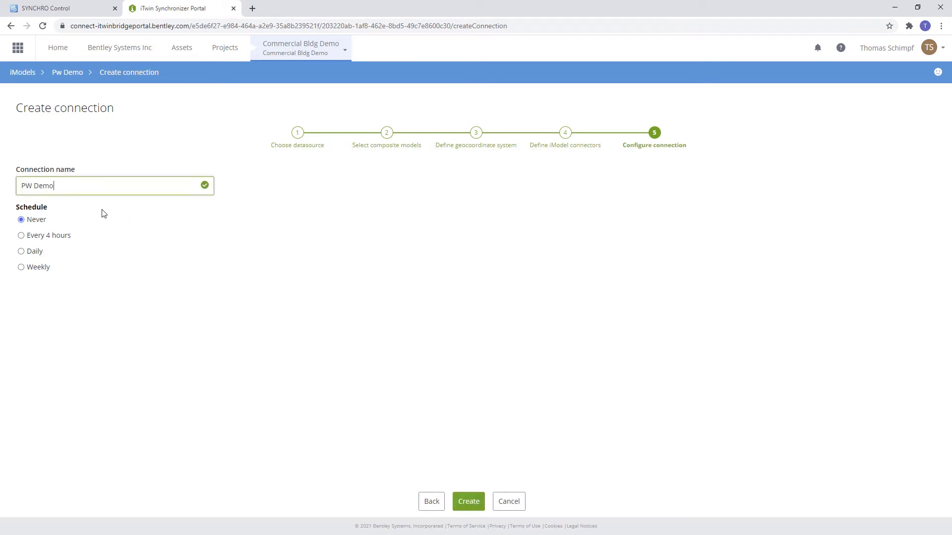
pyautogui.moveTo(54, 228)
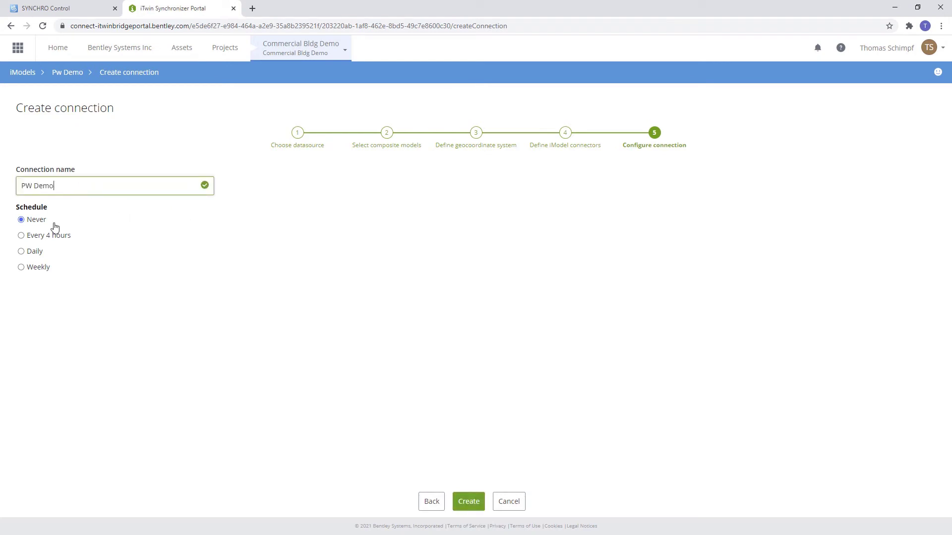
pyautogui.moveTo(86, 229)
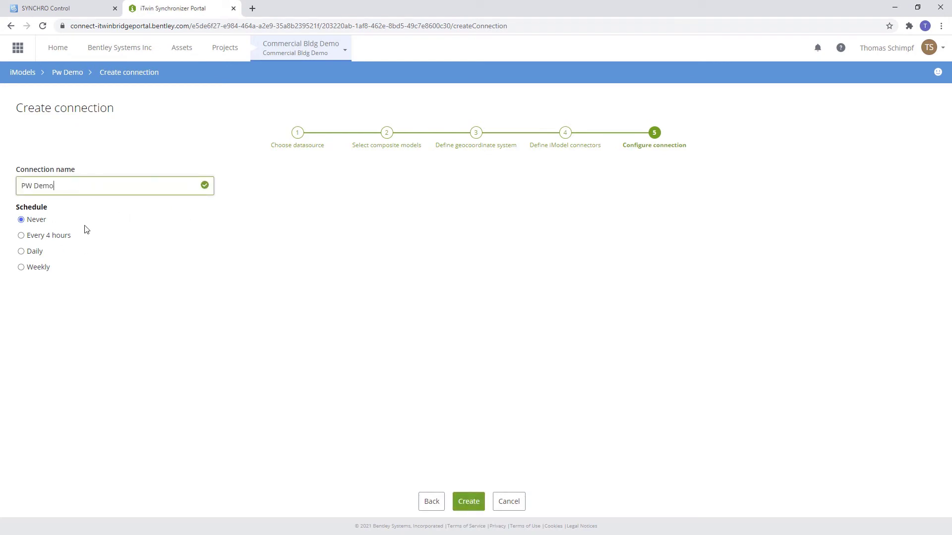
pyautogui.moveTo(433, 407)
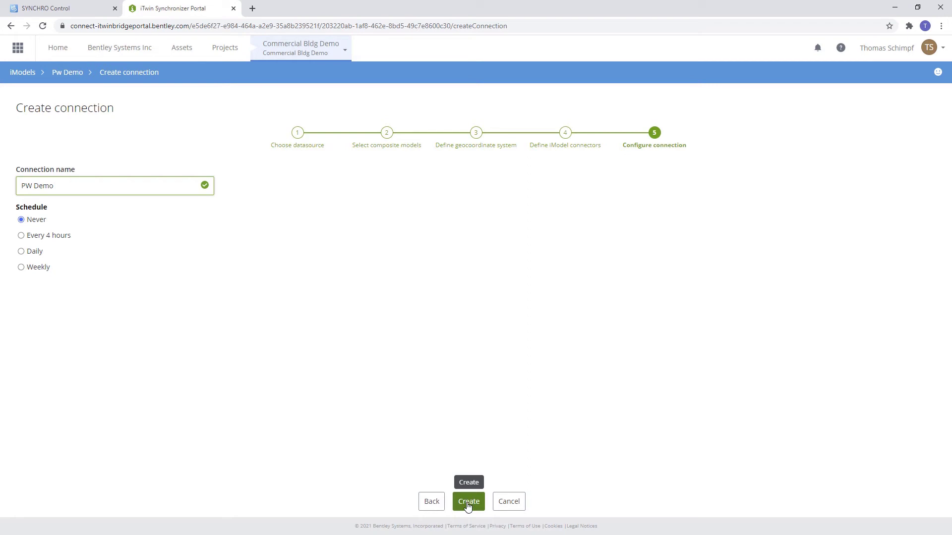
pyautogui.click(468, 502)
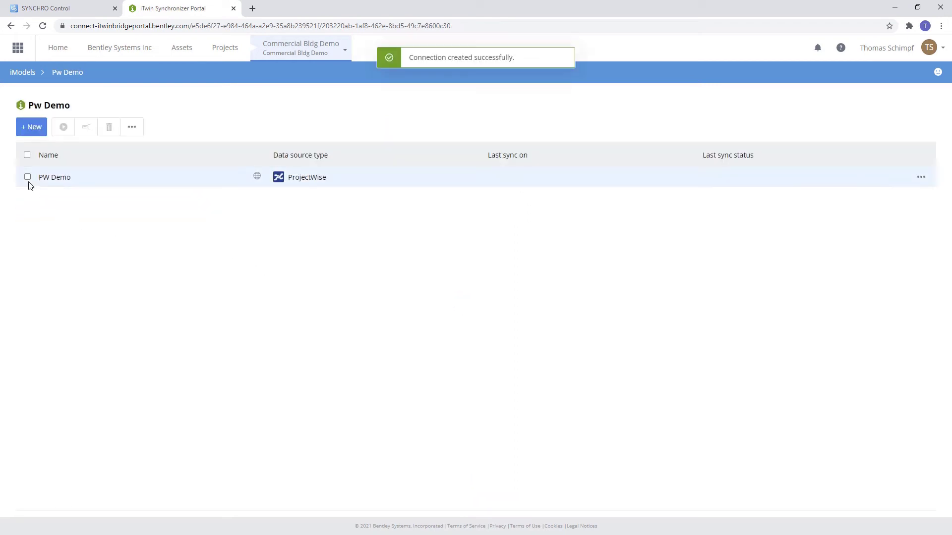
# - Synchronize the PW Demo connection, refresh until the run shows Succeeded, then return to SYNCHRO Control
pyautogui.click(27, 155)
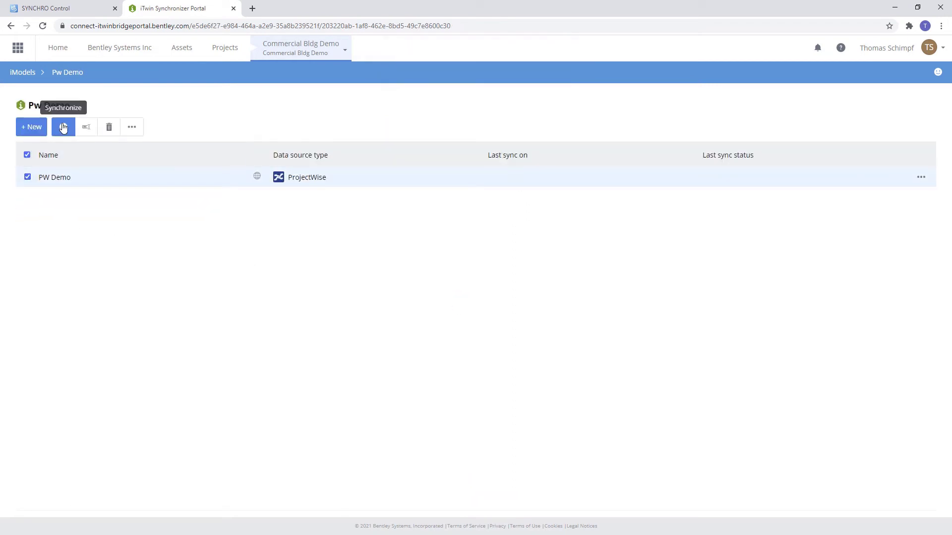
pyautogui.click(64, 127)
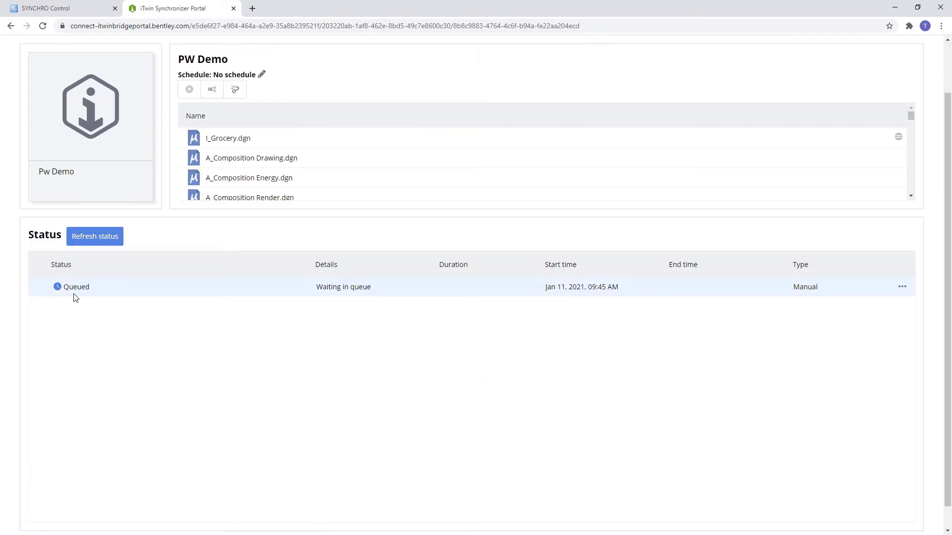
pyautogui.click(96, 236)
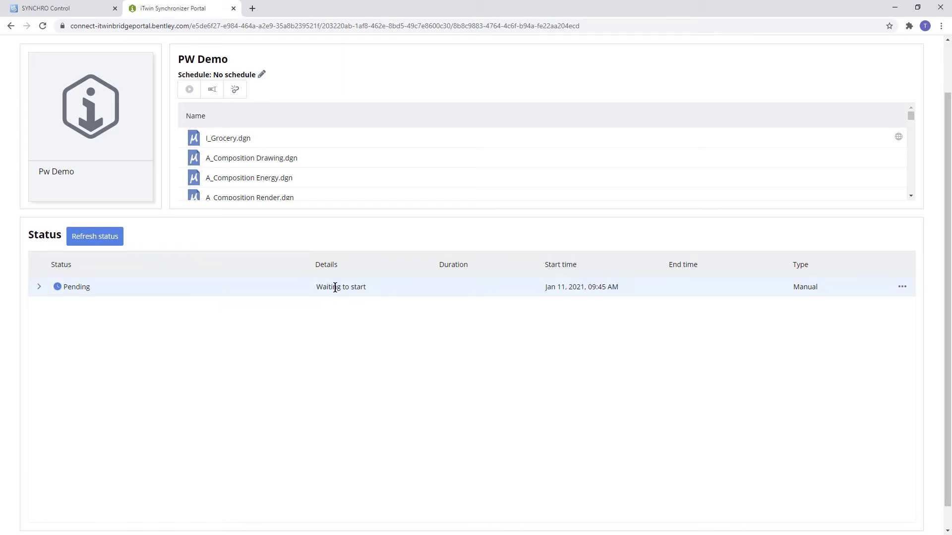
pyautogui.moveTo(310, 298)
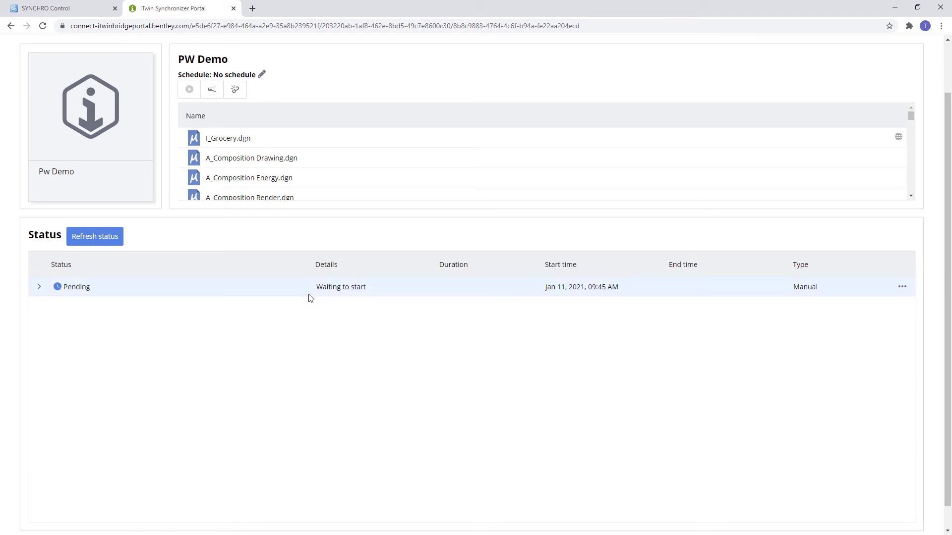
pyautogui.click(39, 287)
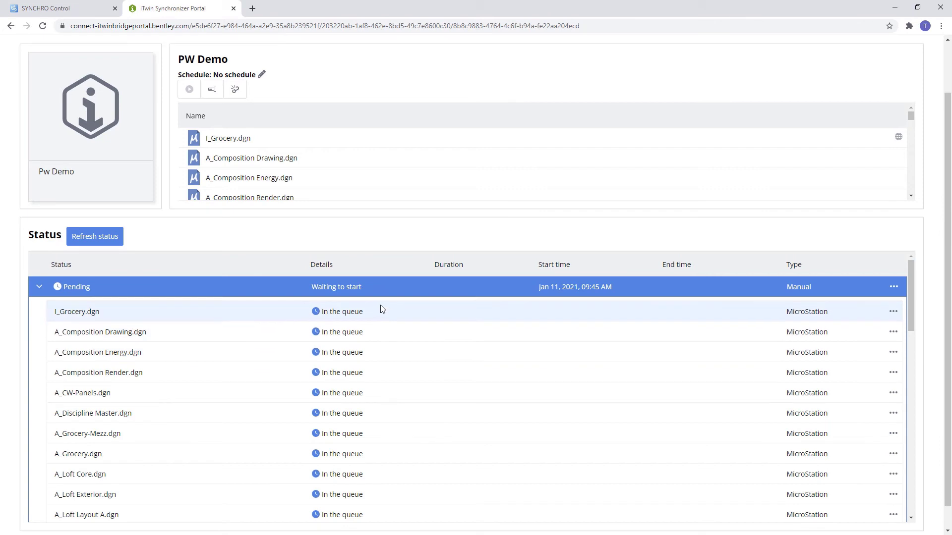
pyautogui.moveTo(377, 316)
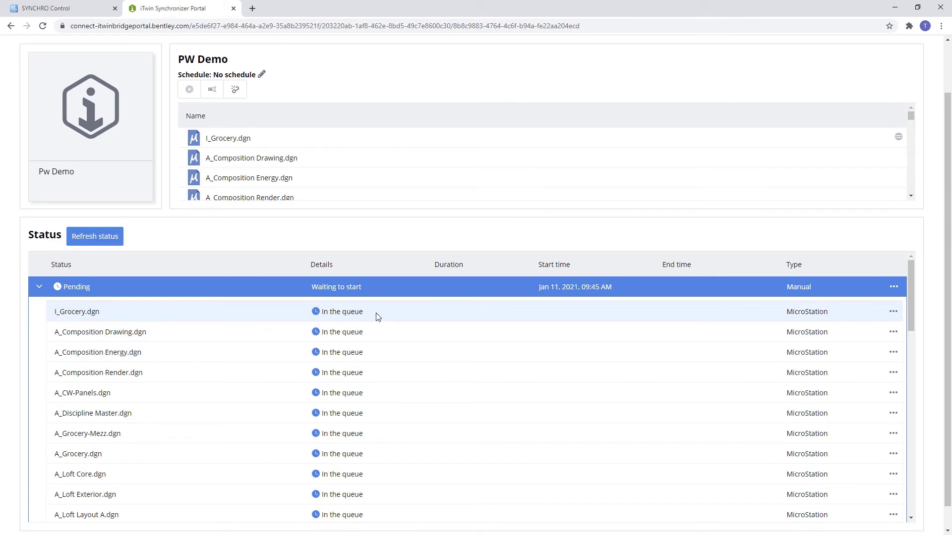
pyautogui.click(322, 263)
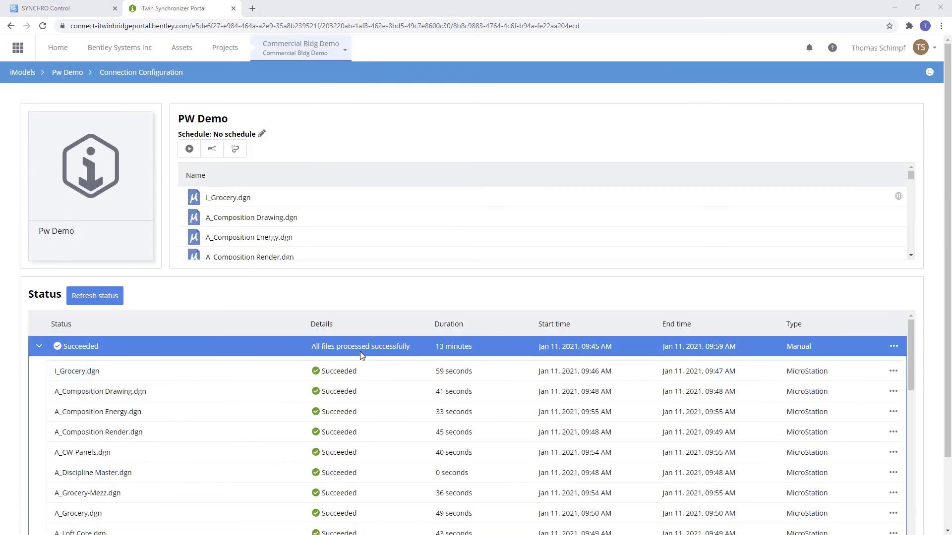
pyautogui.scroll(-3)
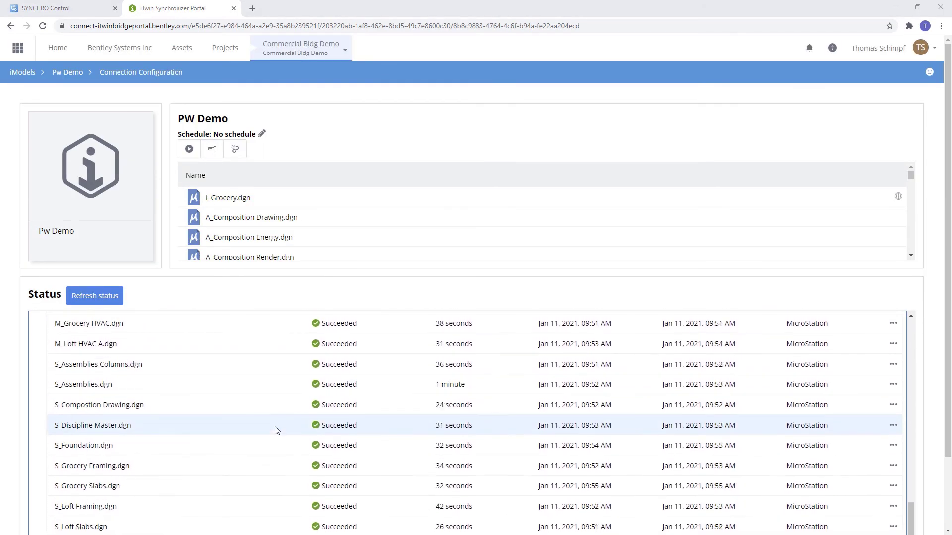
pyautogui.click(55, 8)
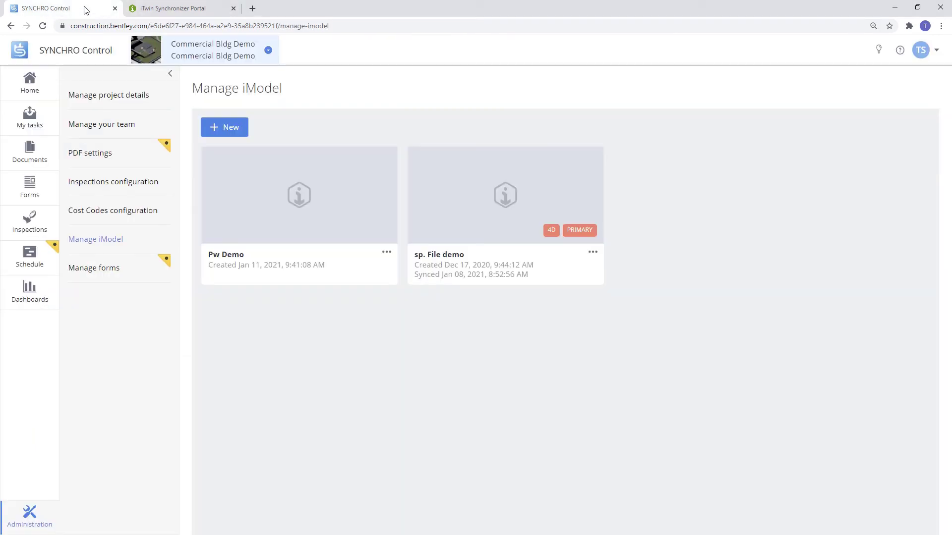
pyautogui.moveTo(267, 215)
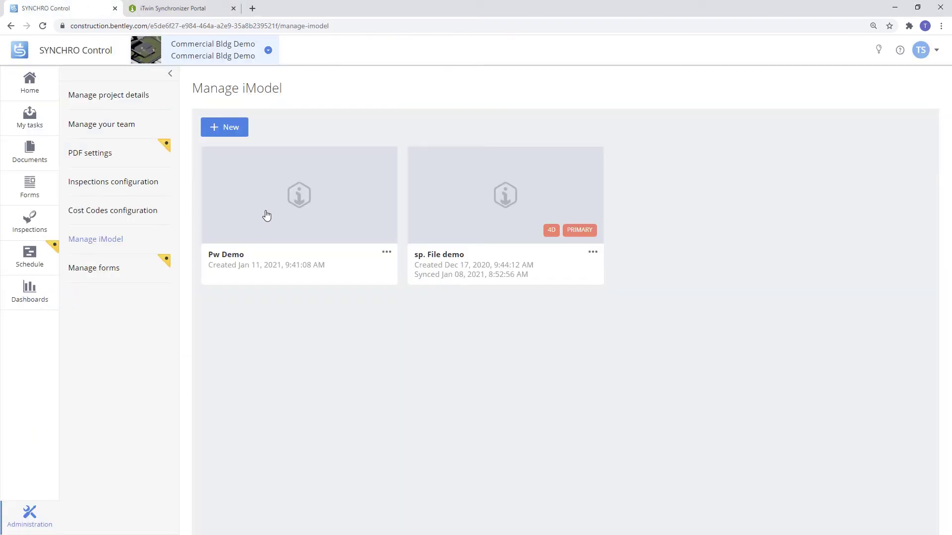
# - Show the Pw Demo iModel's progress page with its change history entries
pyautogui.click(28, 117)
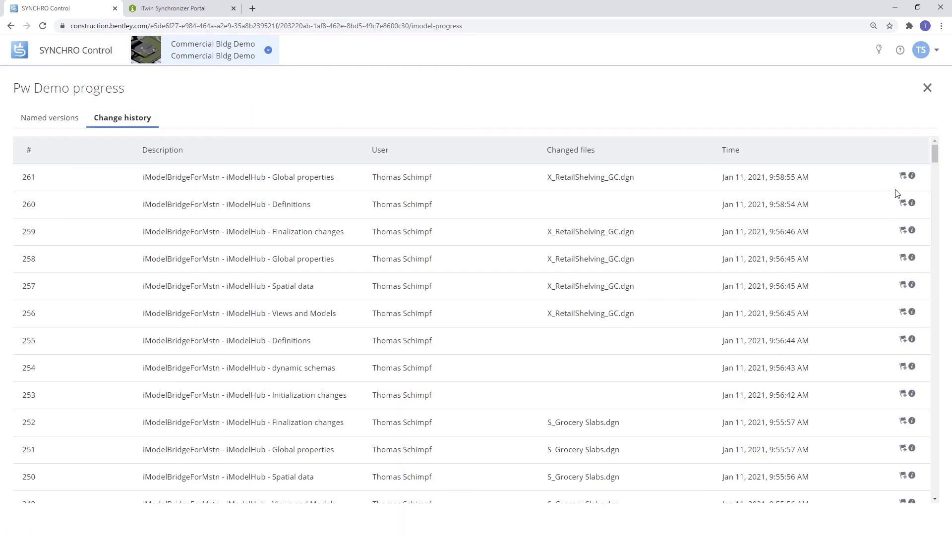
# - Create a named version 'Bidset' from the latest change (261) of Pw Demo
pyautogui.click(904, 176)
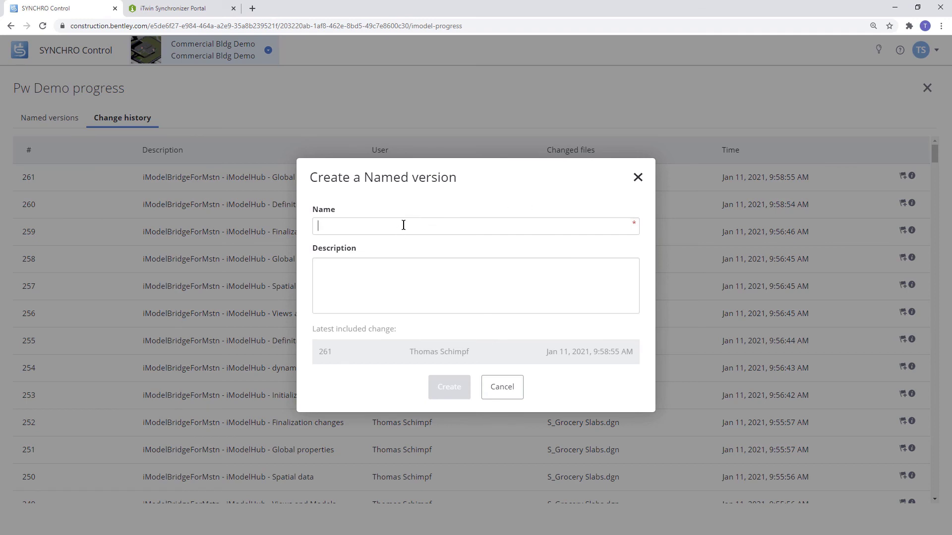
pyautogui.write('Bidset')
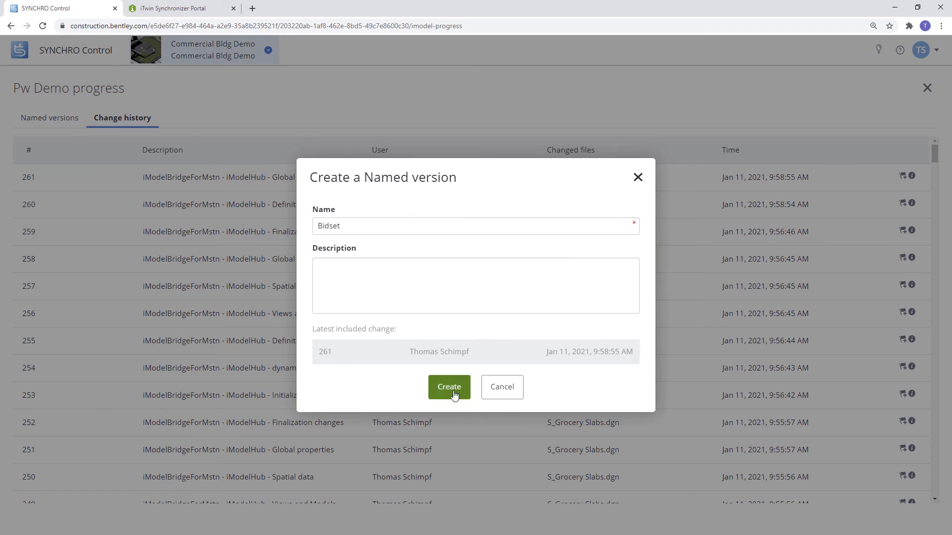
pyautogui.click(448, 388)
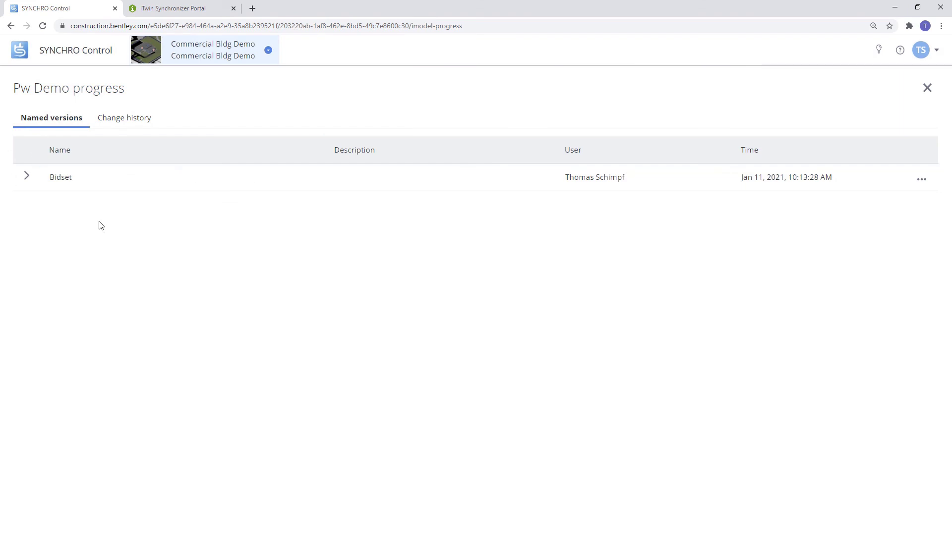
pyautogui.moveTo(60, 177)
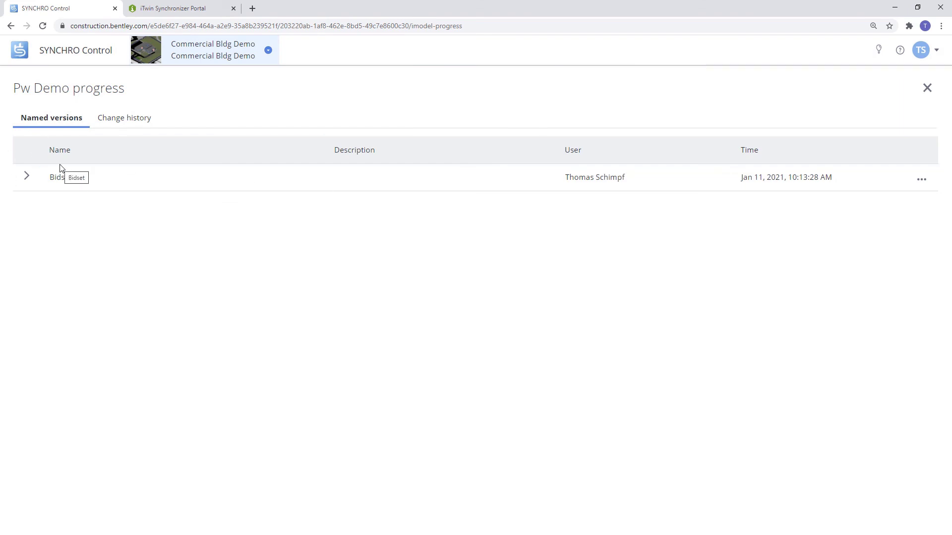
pyautogui.moveTo(140, 219)
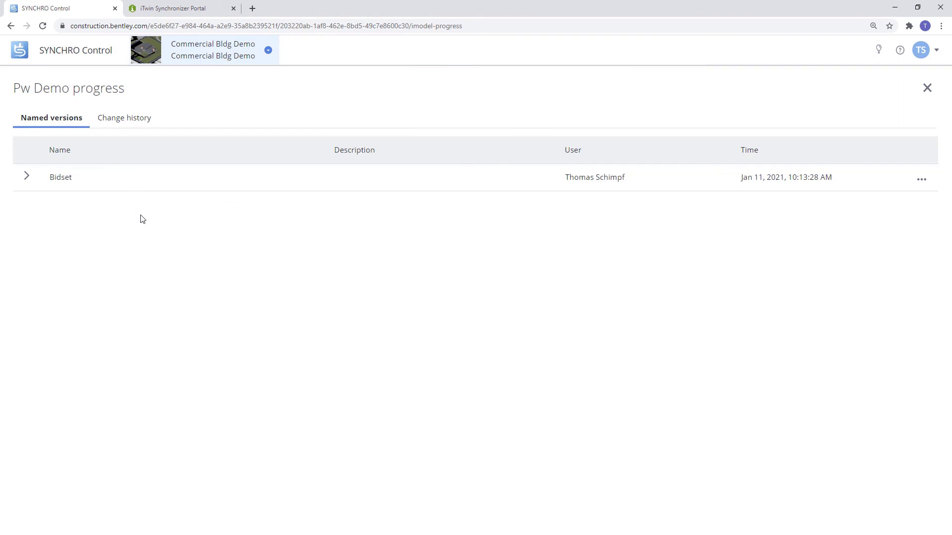
pyautogui.moveTo(126, 194)
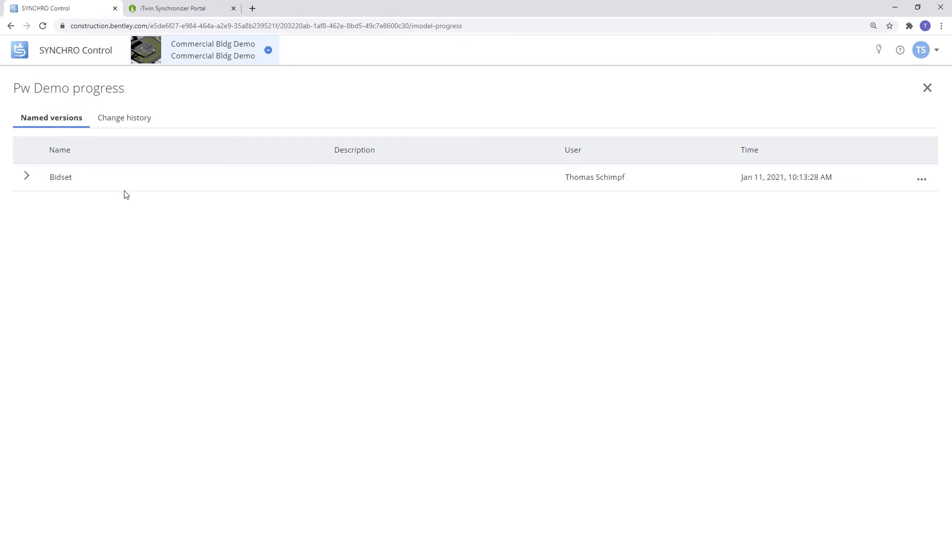